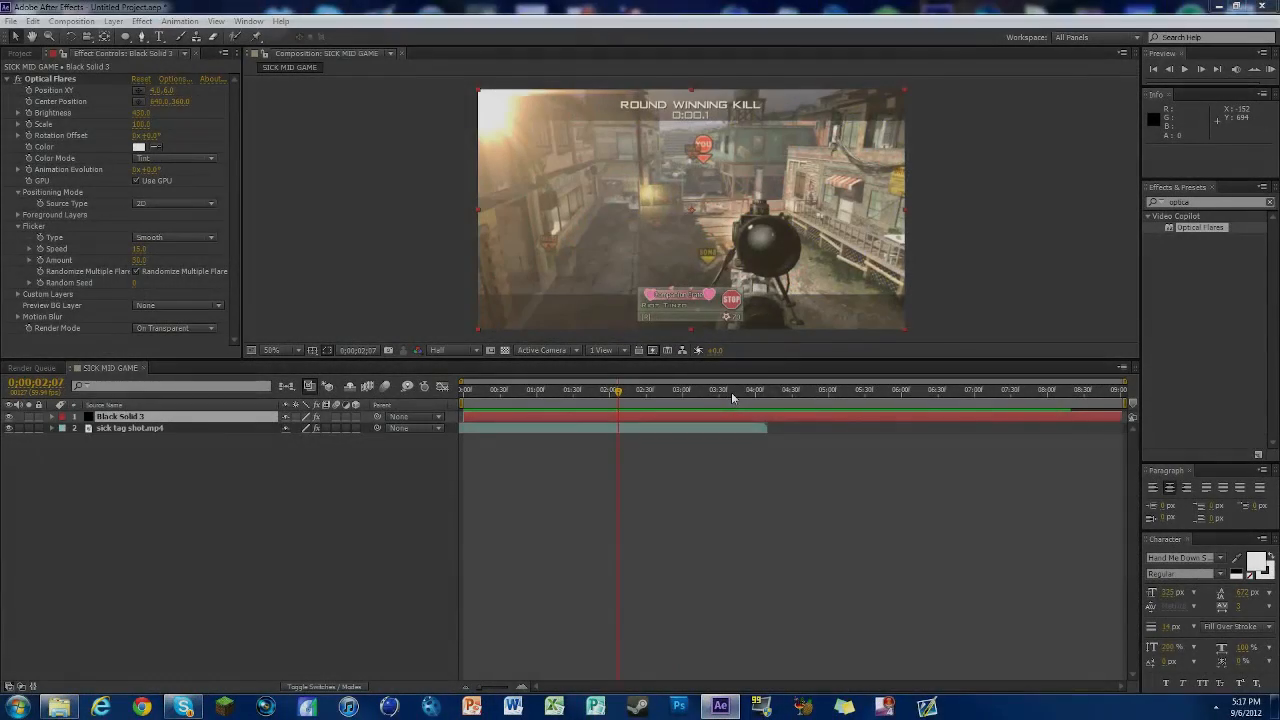
{"action": "mouse_move", "coordinate": [733, 397]}
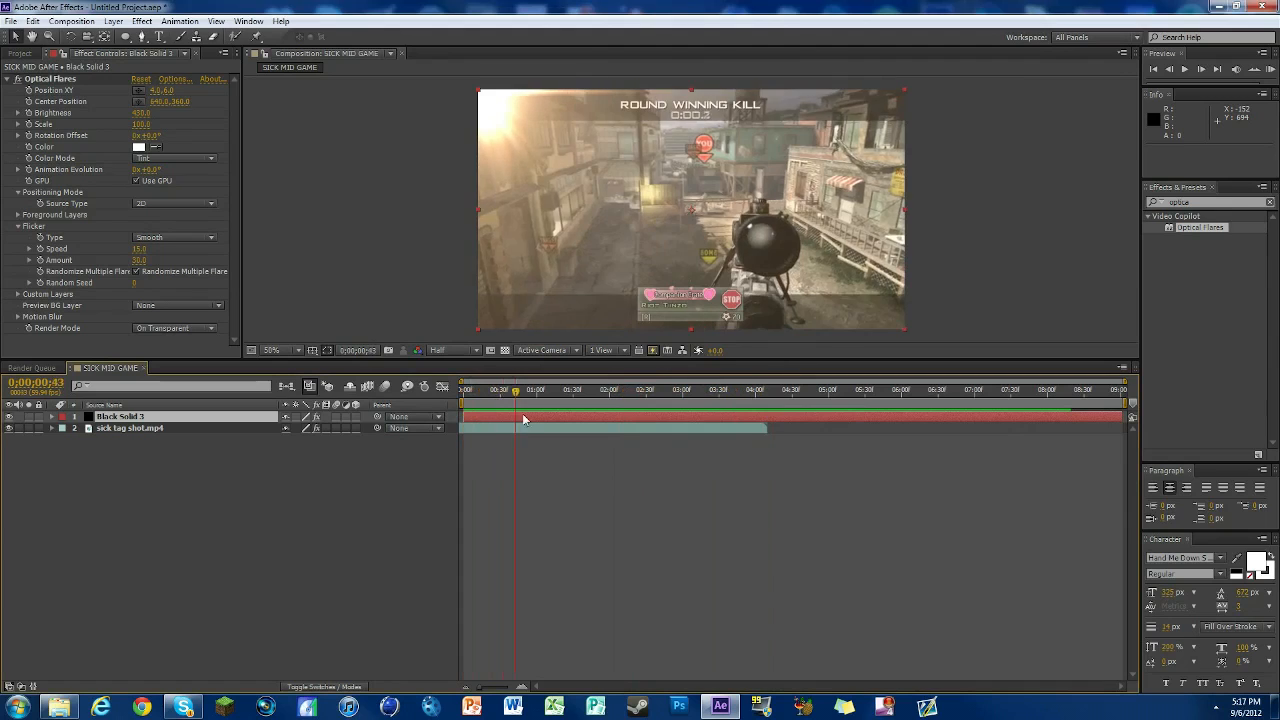
Reset Optical Flares, set Render Mode to On Transparent, and open the flare Options editor.
{"action": "left_click", "coordinate": [735, 389]}
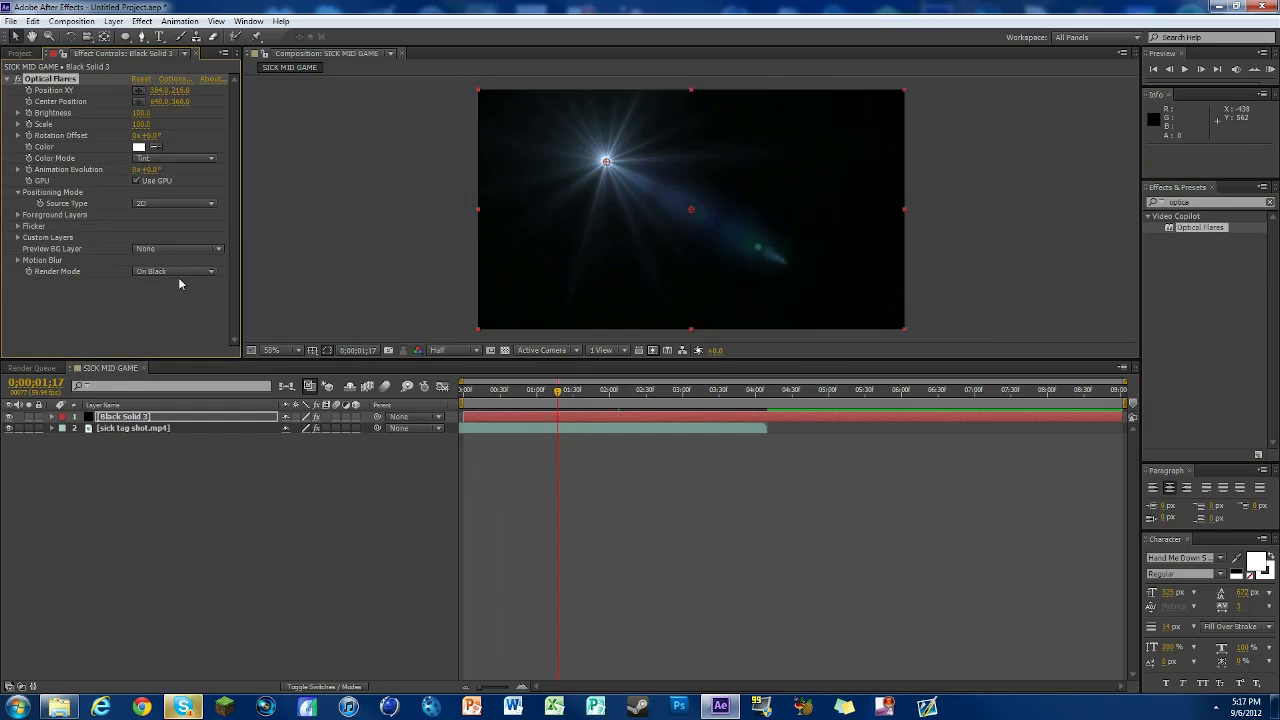
{"action": "left_click", "coordinate": [175, 271]}
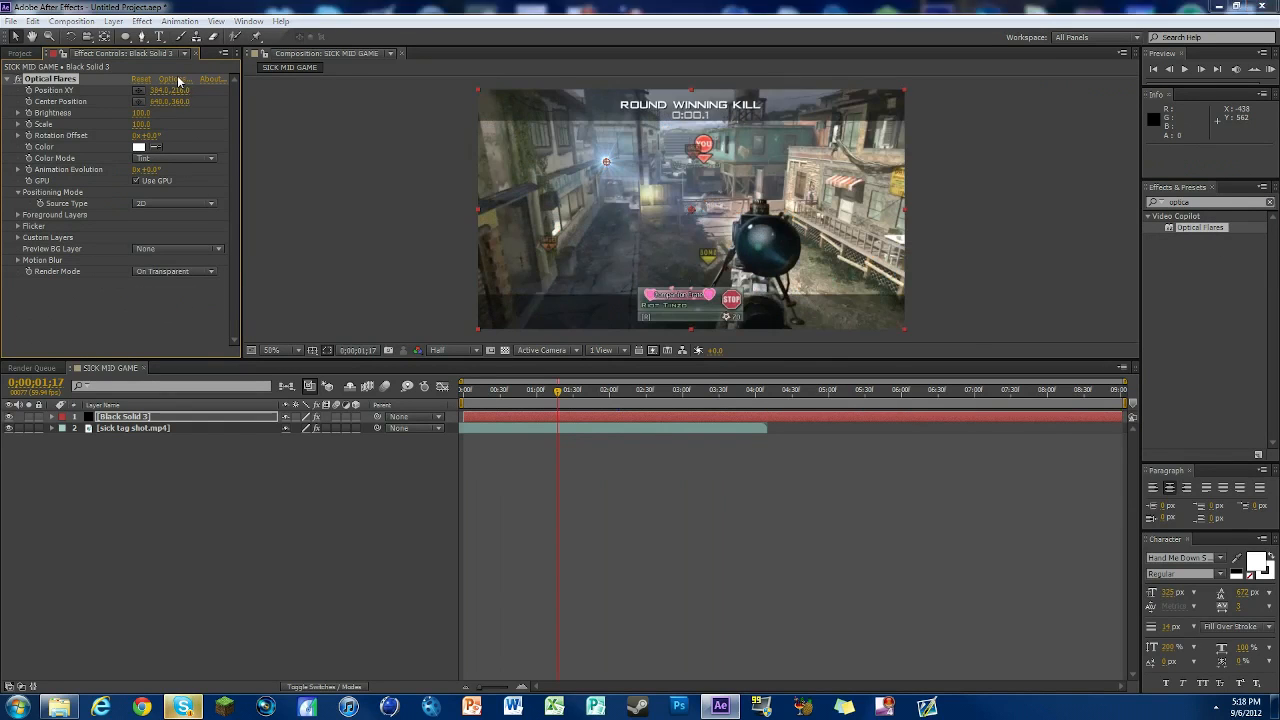
{"action": "left_click", "coordinate": [172, 79]}
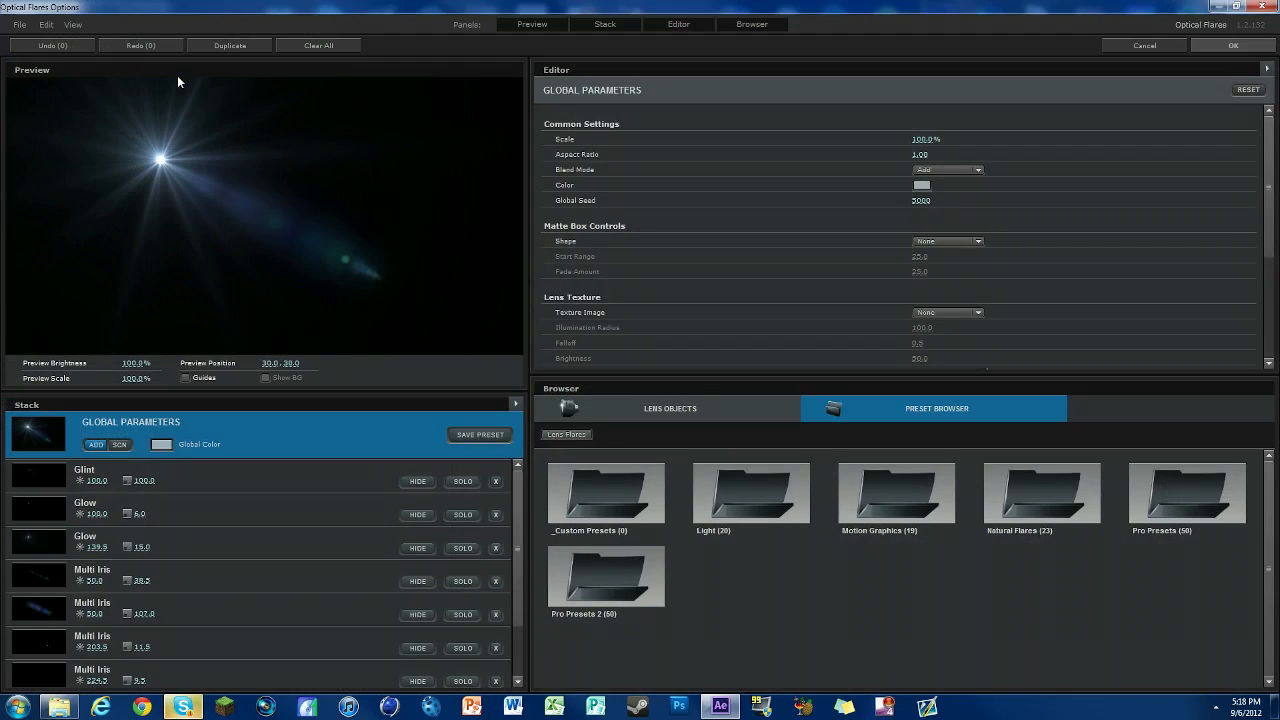
{"action": "mouse_move", "coordinate": [596, 358]}
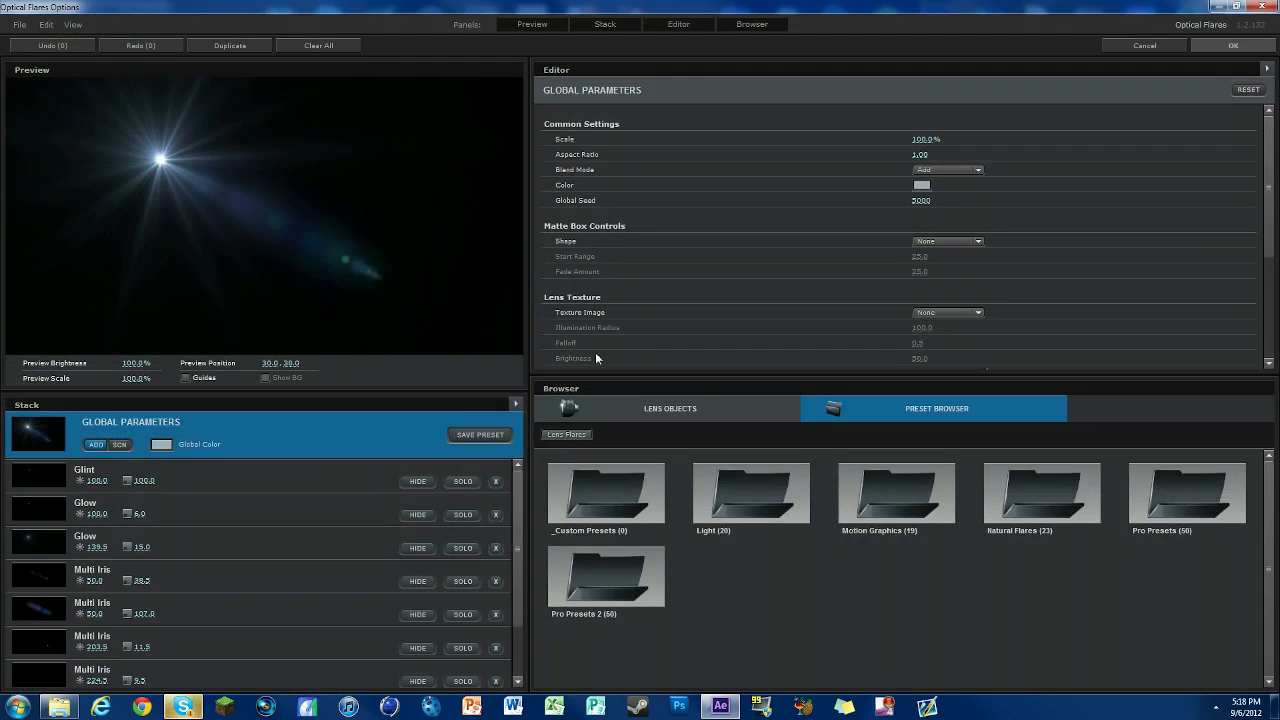
{"action": "mouse_move", "coordinate": [495, 481]}
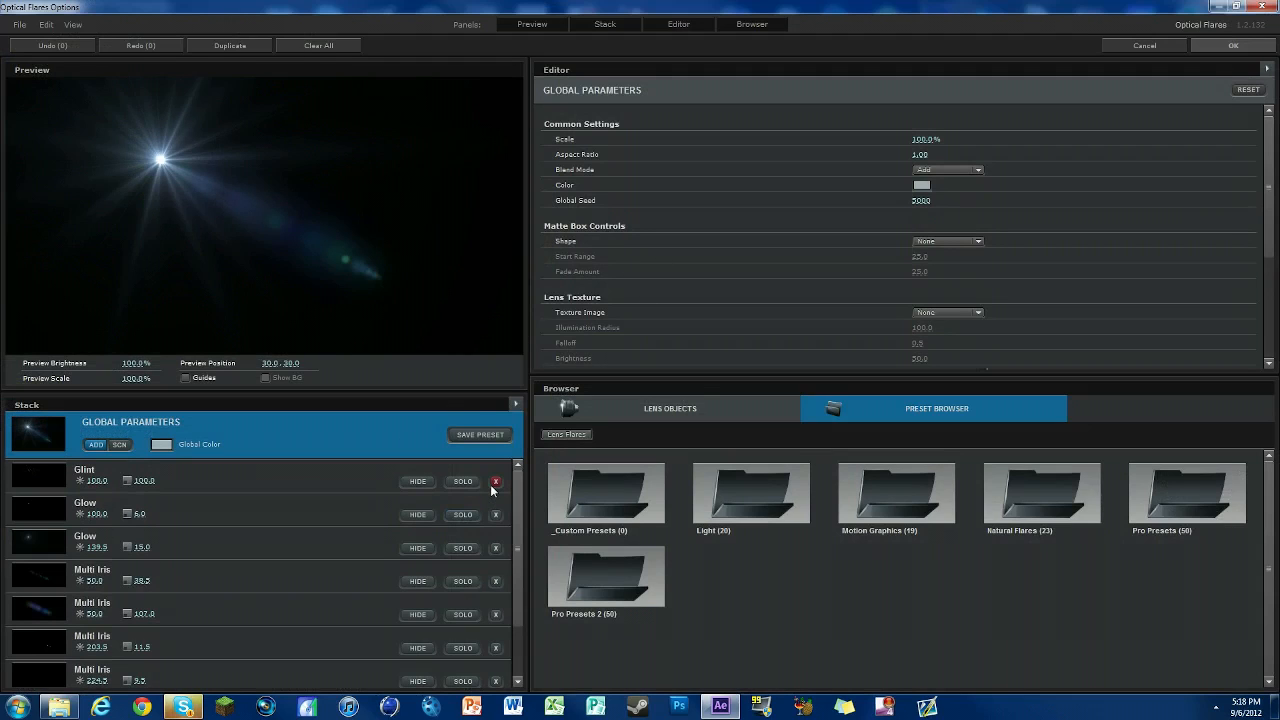
Delete the Glint element from the flare stack.
{"action": "double_click", "coordinate": [751, 492]}
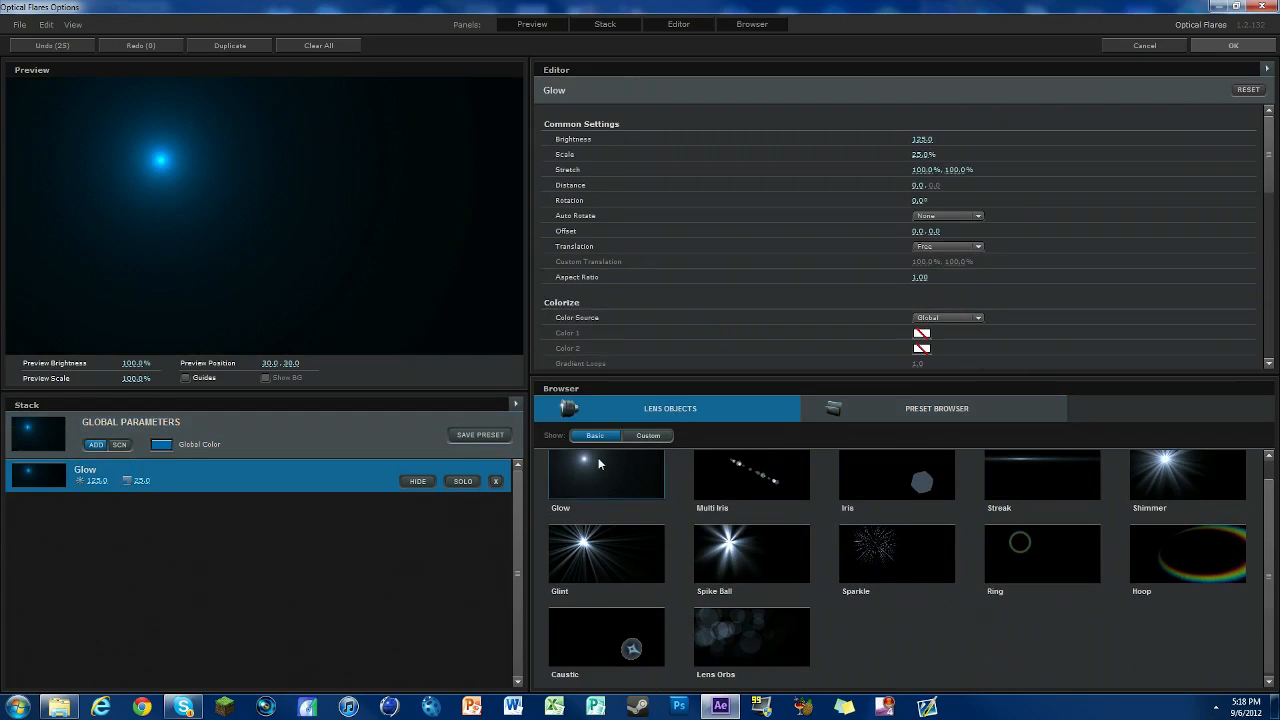
Add Spike Ball and Multi Iris, setting Multi Iris spread to 99.5% and changing its random seed.
{"action": "double_click", "coordinate": [751, 553]}
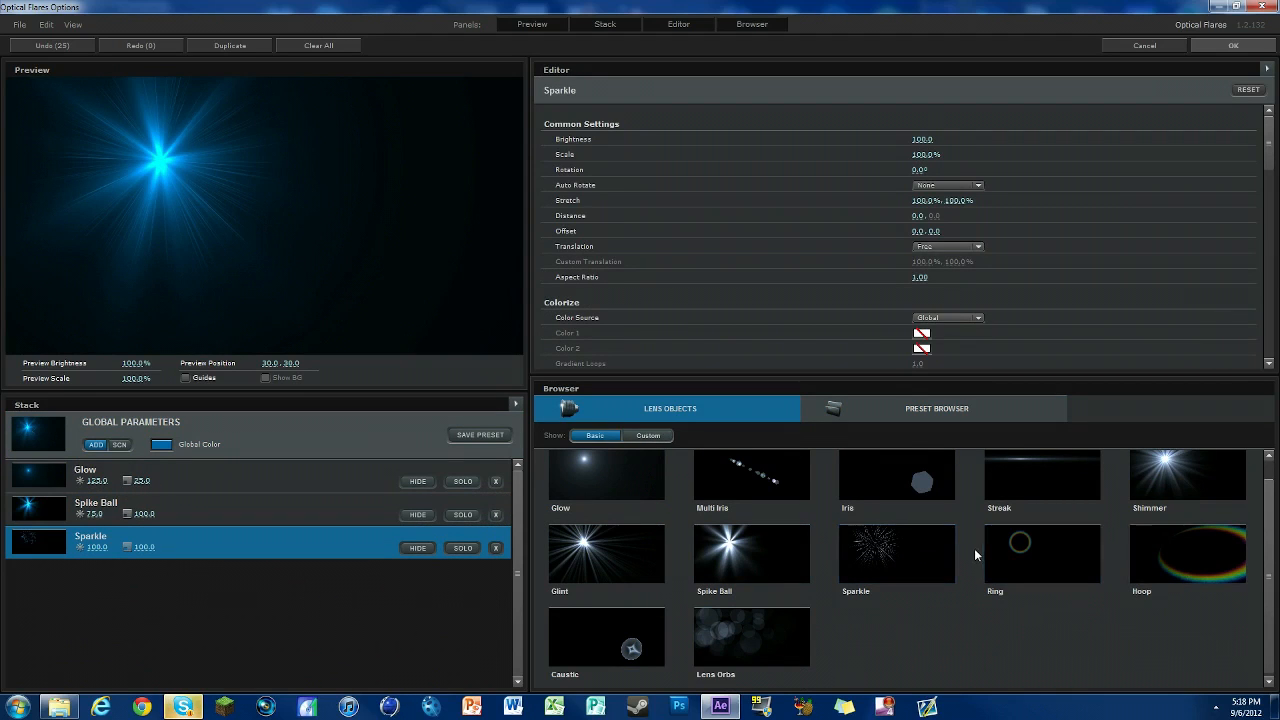
{"action": "double_click", "coordinate": [1041, 543]}
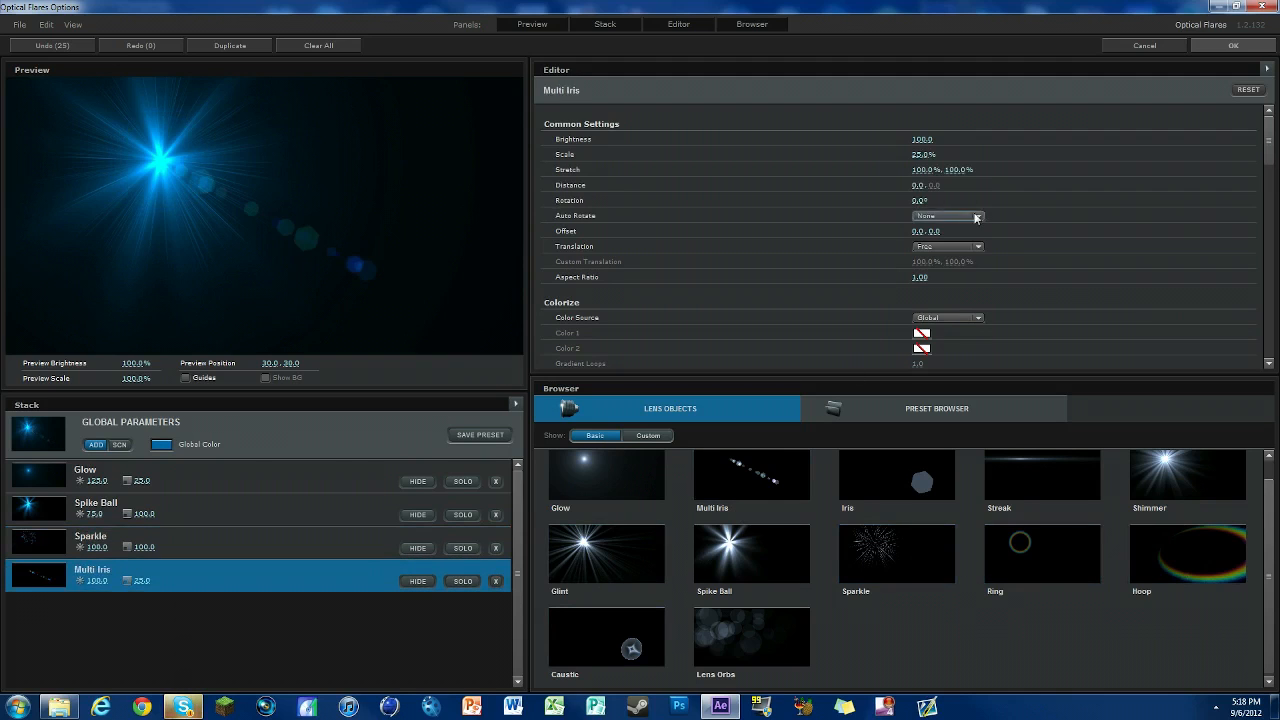
{"action": "scroll", "scroll_direction": "down", "scroll_amount": 3}
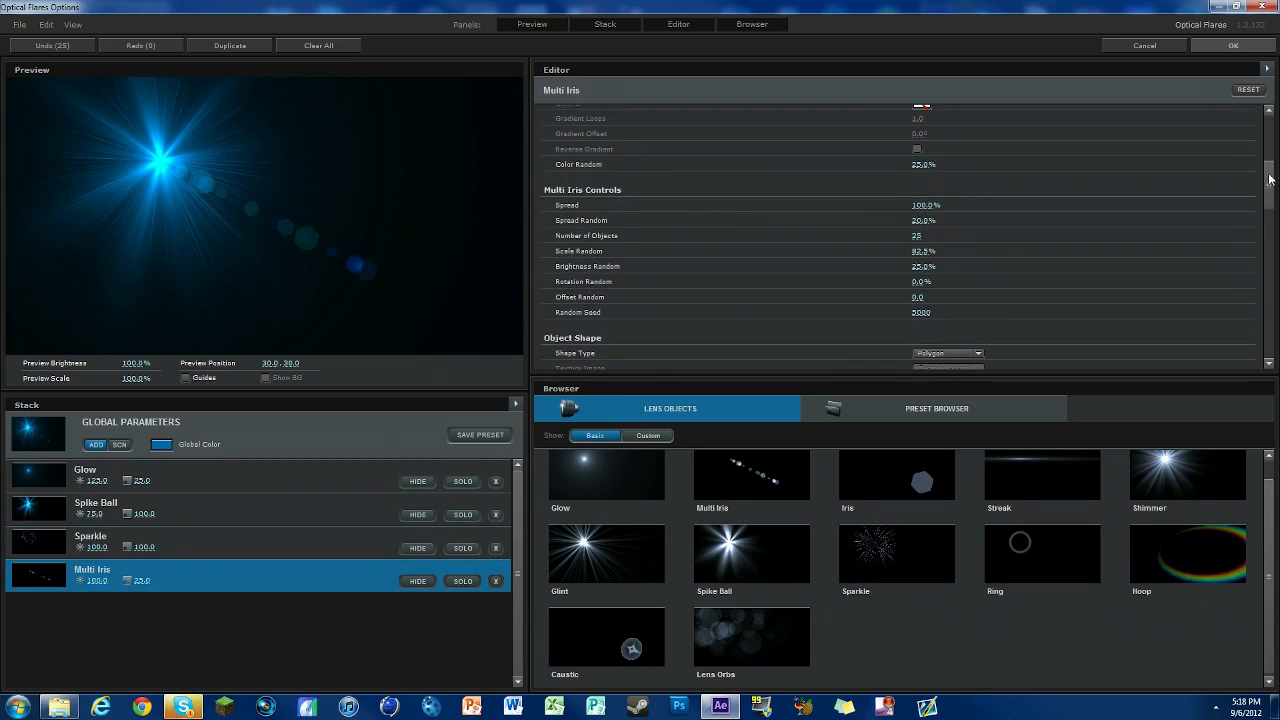
{"action": "scroll", "scroll_direction": "down", "scroll_amount": 3}
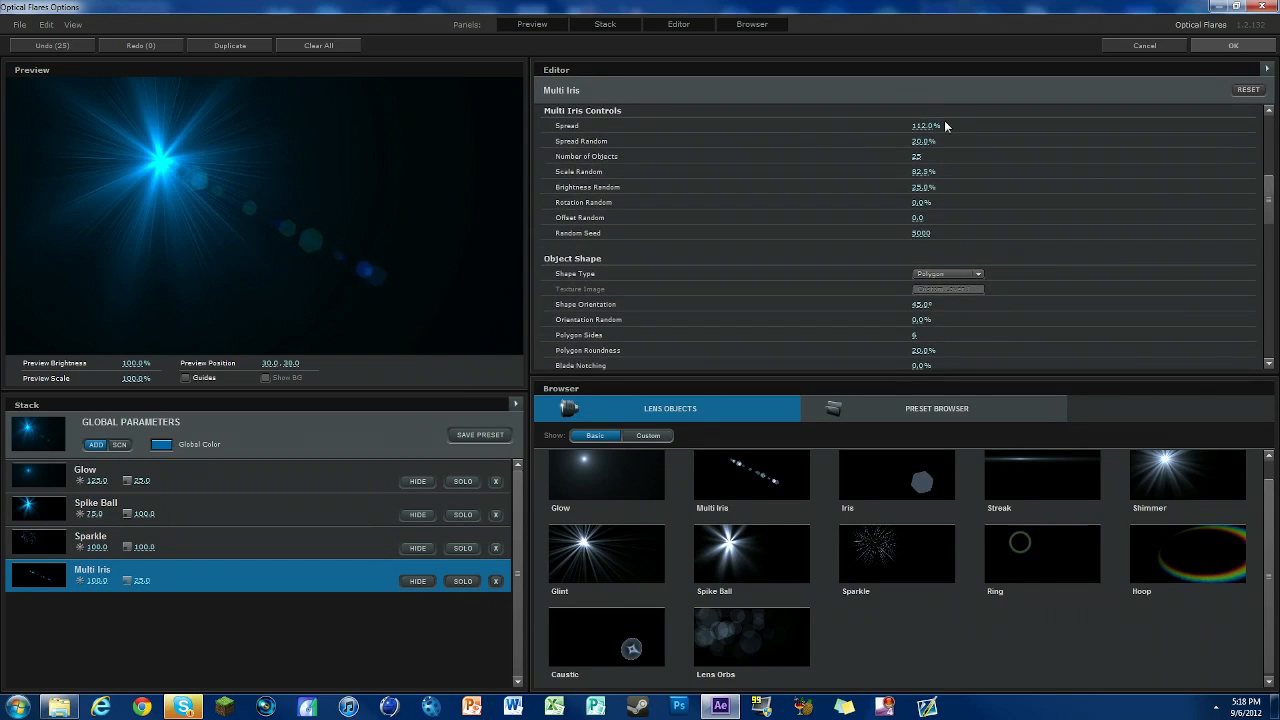
{"action": "left_click_drag", "start_coordinate": [925, 125], "coordinate": [920, 125]}
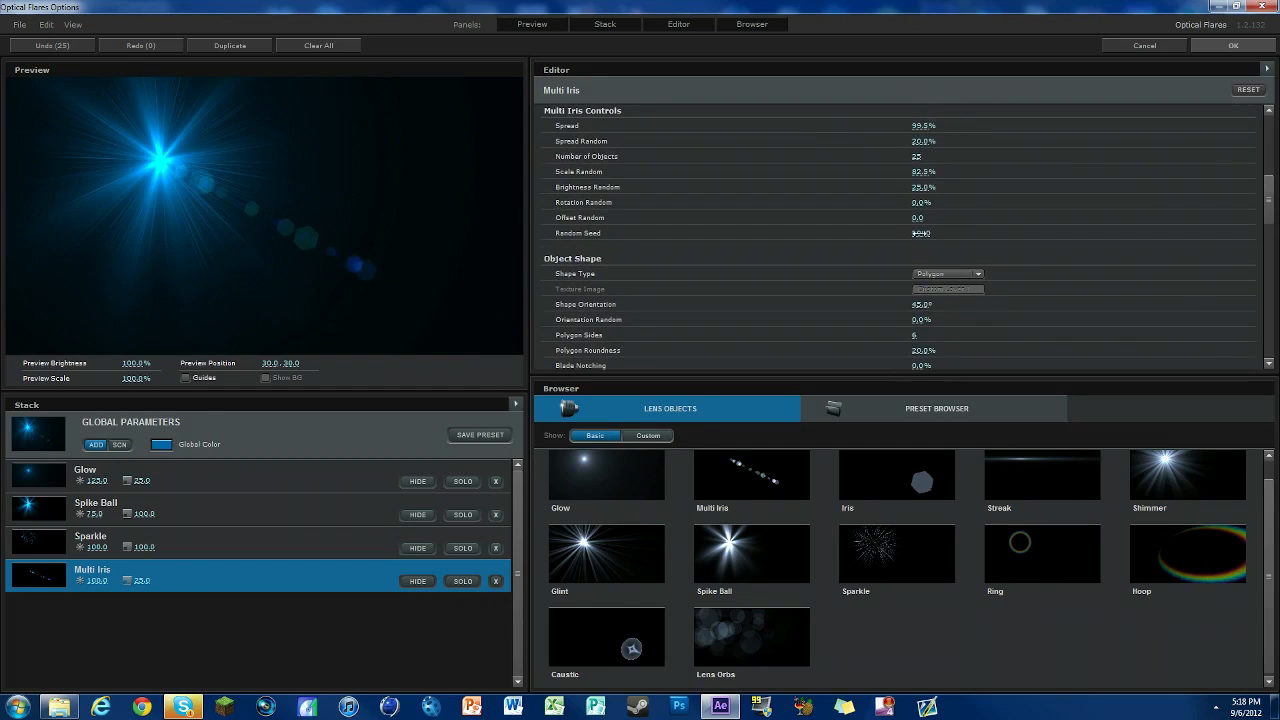
{"action": "left_click", "coordinate": [920, 233]}
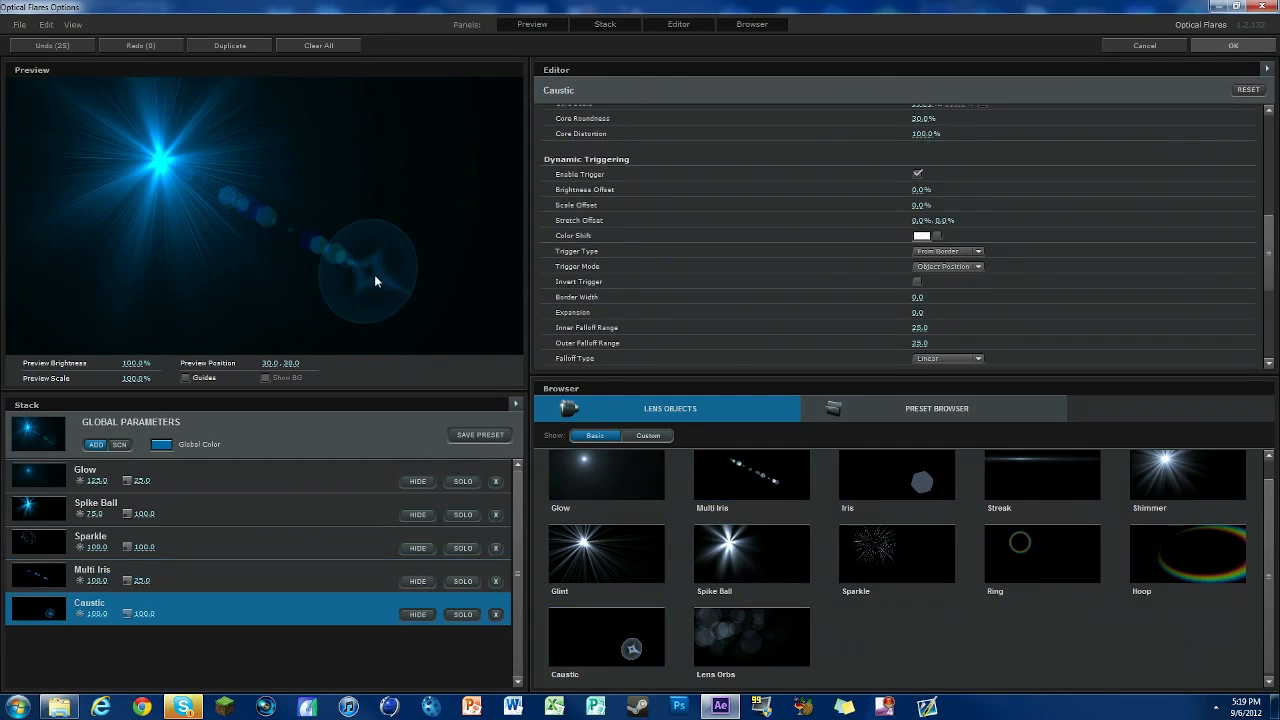
Move the preview light toward the upper left, delete Multi Iris, and accept the design.
{"action": "left_click_drag", "start_coordinate": [378, 281], "coordinate": [182, 125]}
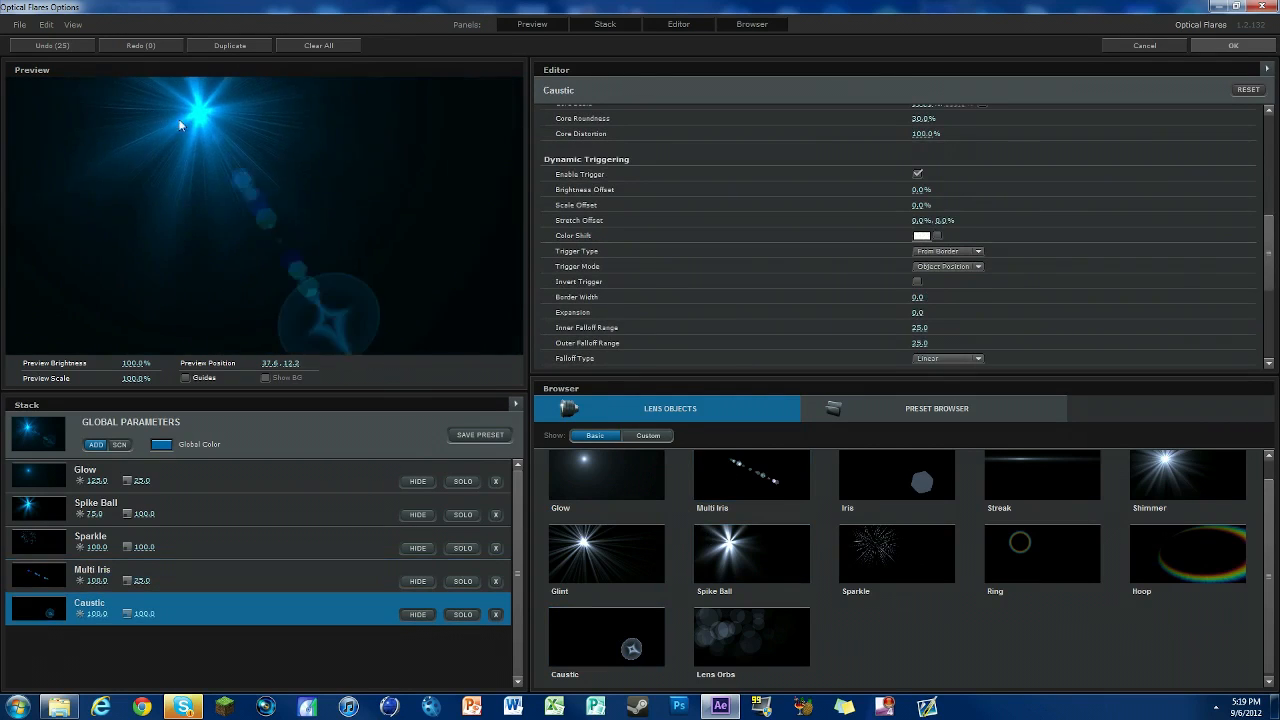
{"action": "left_click_drag", "start_coordinate": [195, 110], "coordinate": [263, 218]}
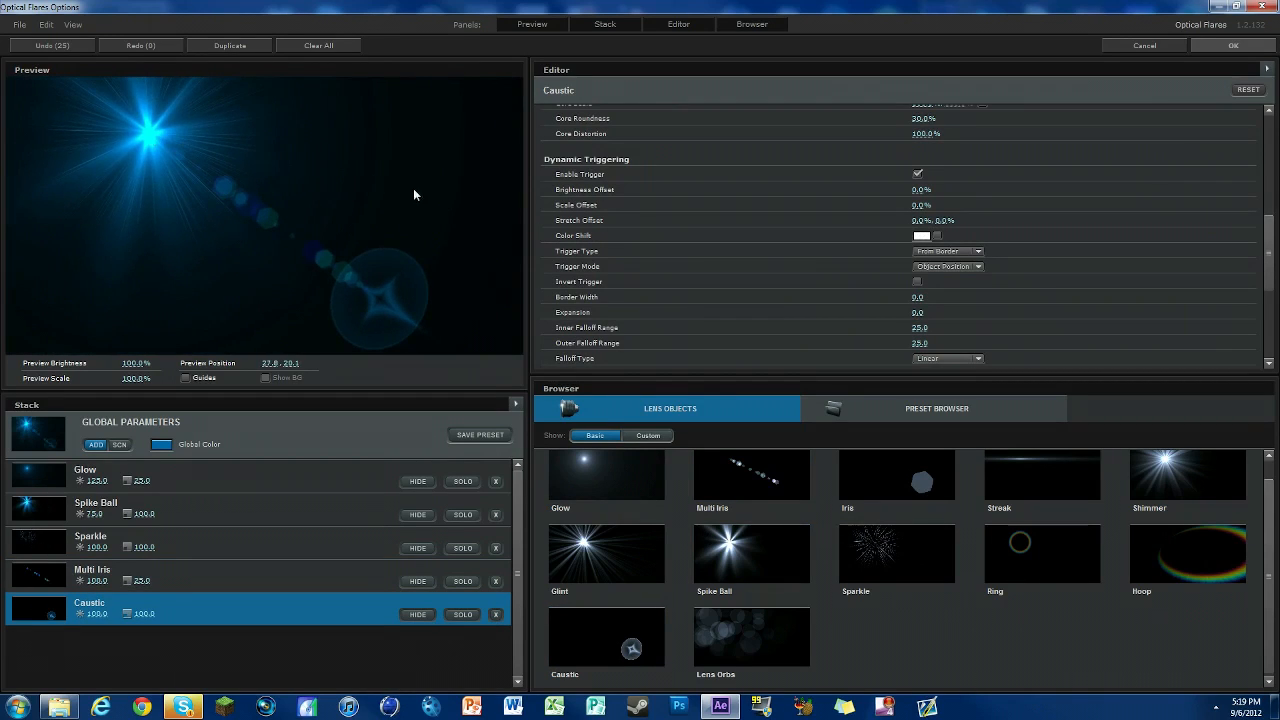
{"action": "mouse_move", "coordinate": [471, 267]}
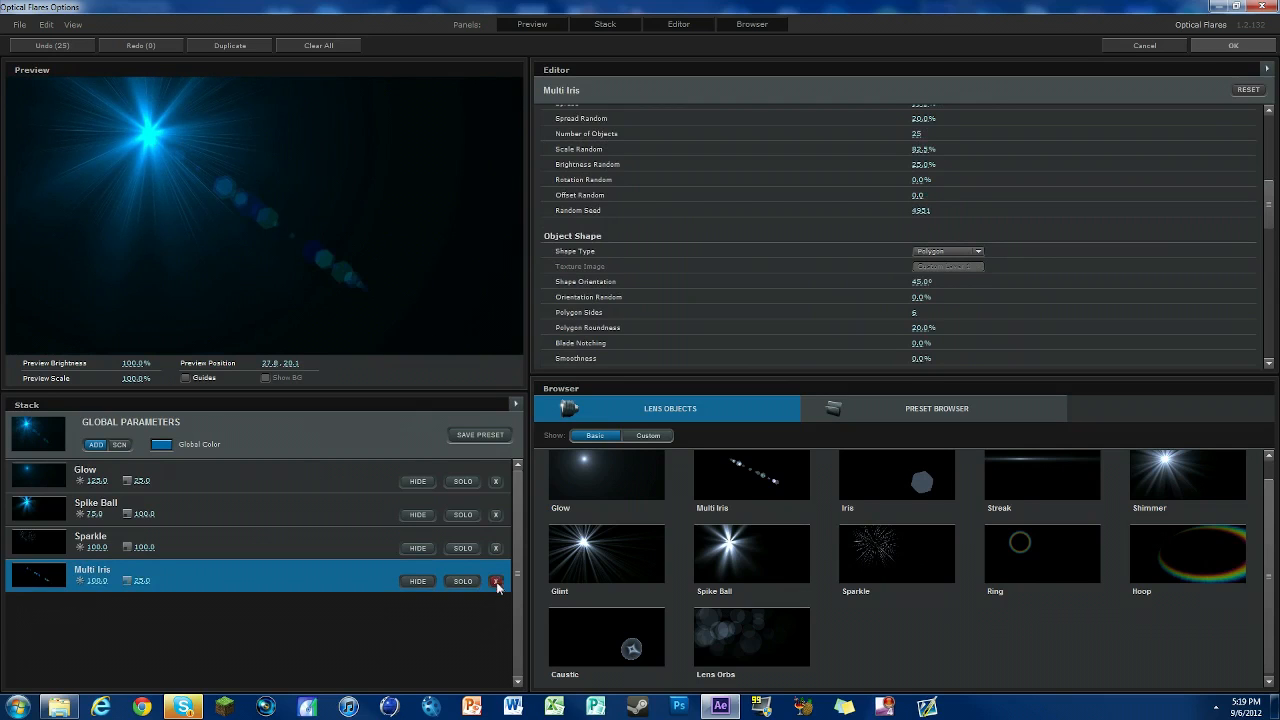
{"action": "left_click", "coordinate": [496, 581]}
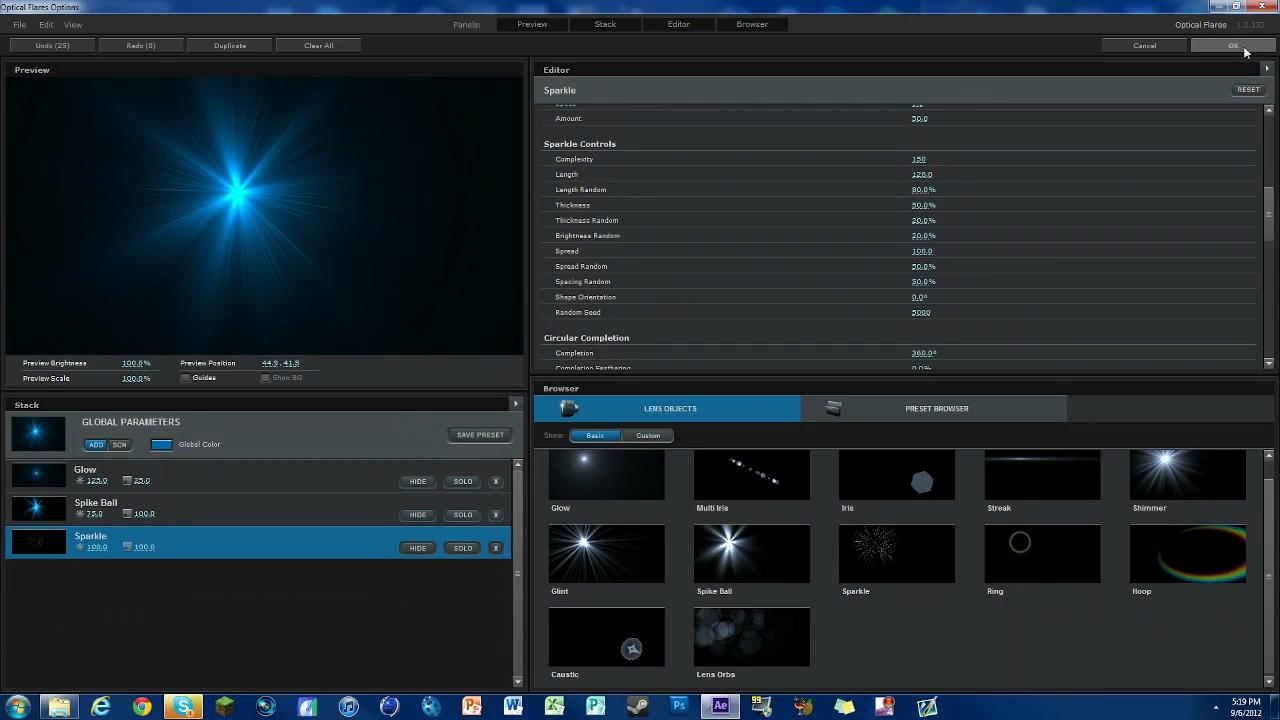
{"action": "left_click", "coordinate": [1233, 45]}
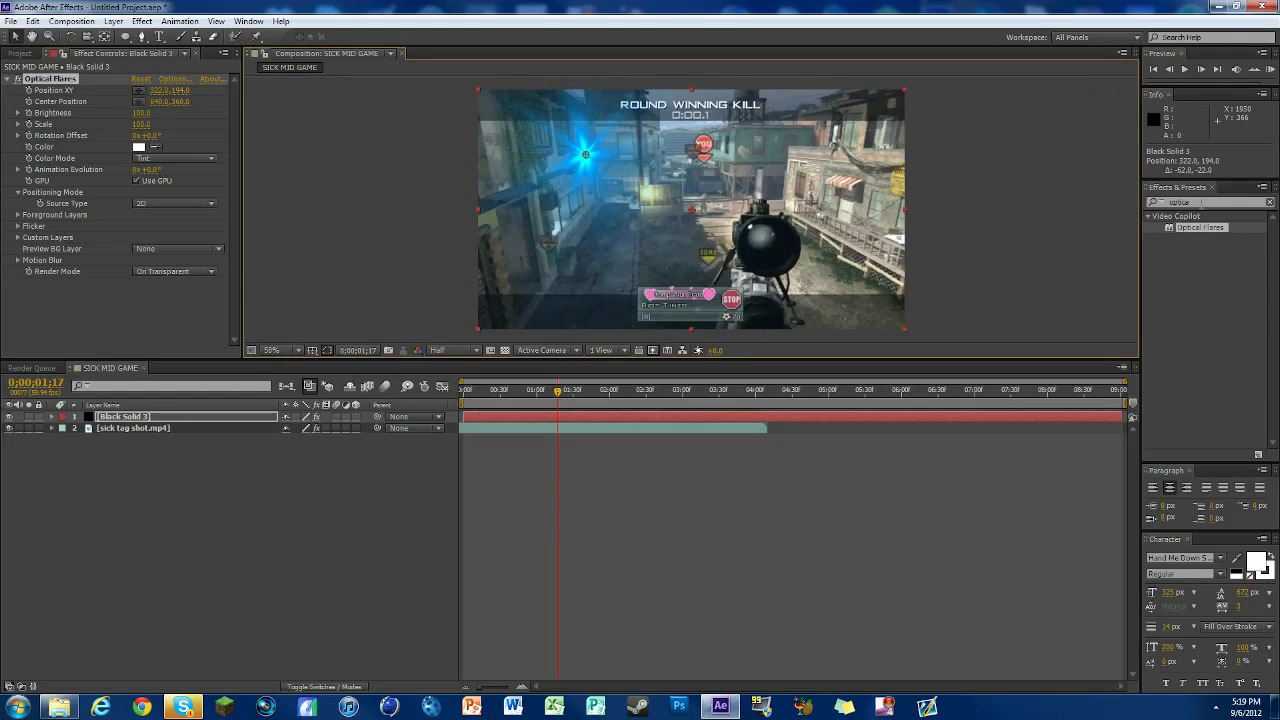
Open the Optical Flares Color swatch picker in Effect Controls.
{"action": "left_click", "coordinate": [139, 147]}
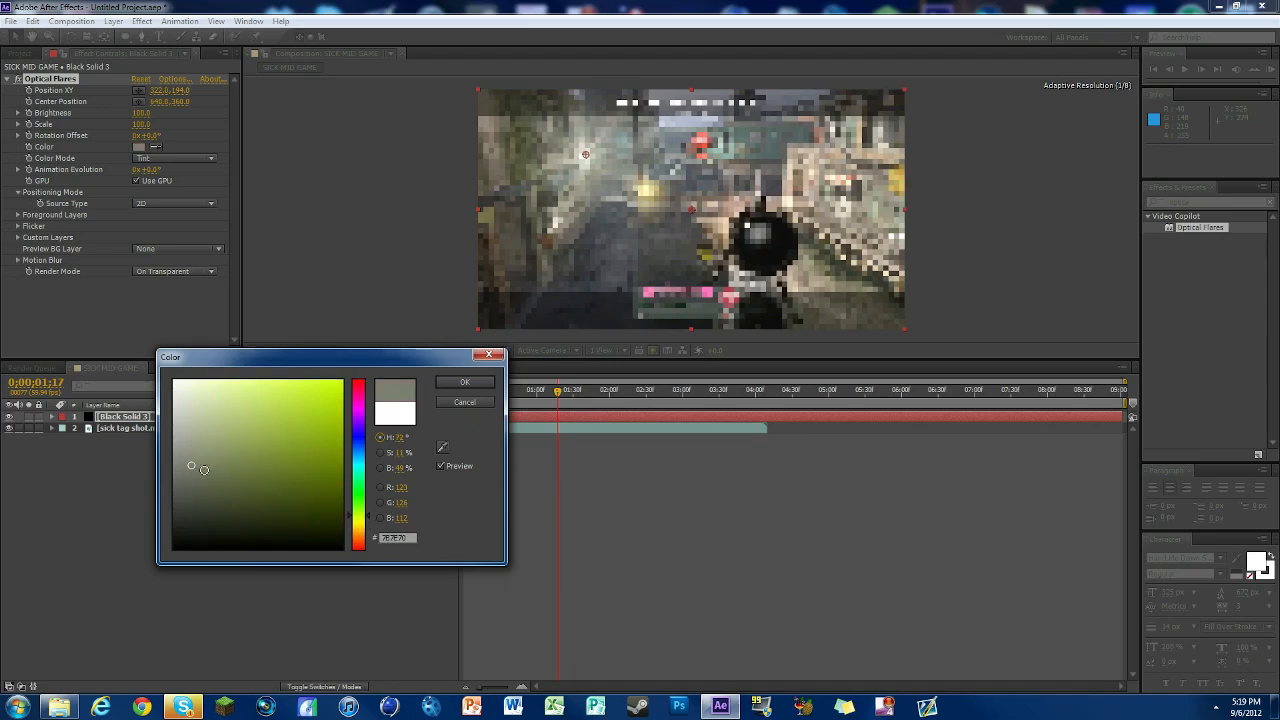
Pick a rich muted orange in the Color dialog and confirm it.
{"action": "left_click_drag", "start_coordinate": [203, 470], "coordinate": [245, 448]}
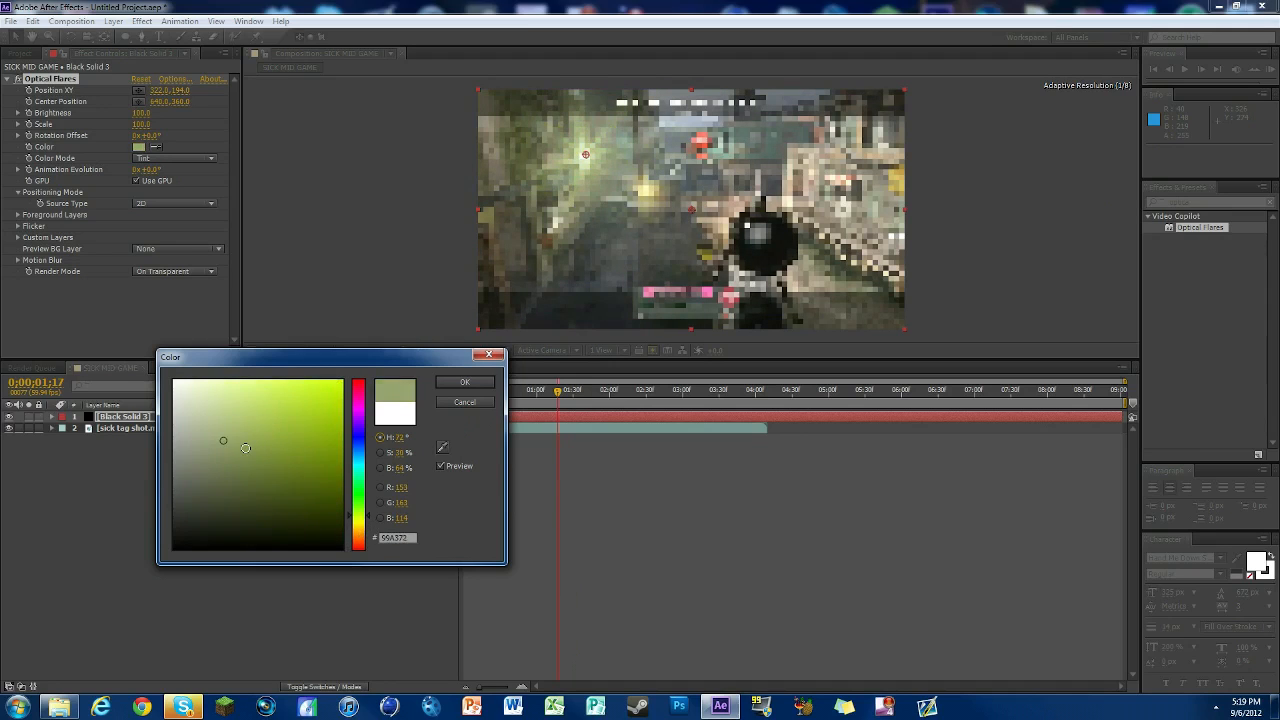
{"action": "left_click_drag", "start_coordinate": [224, 440], "coordinate": [248, 428]}
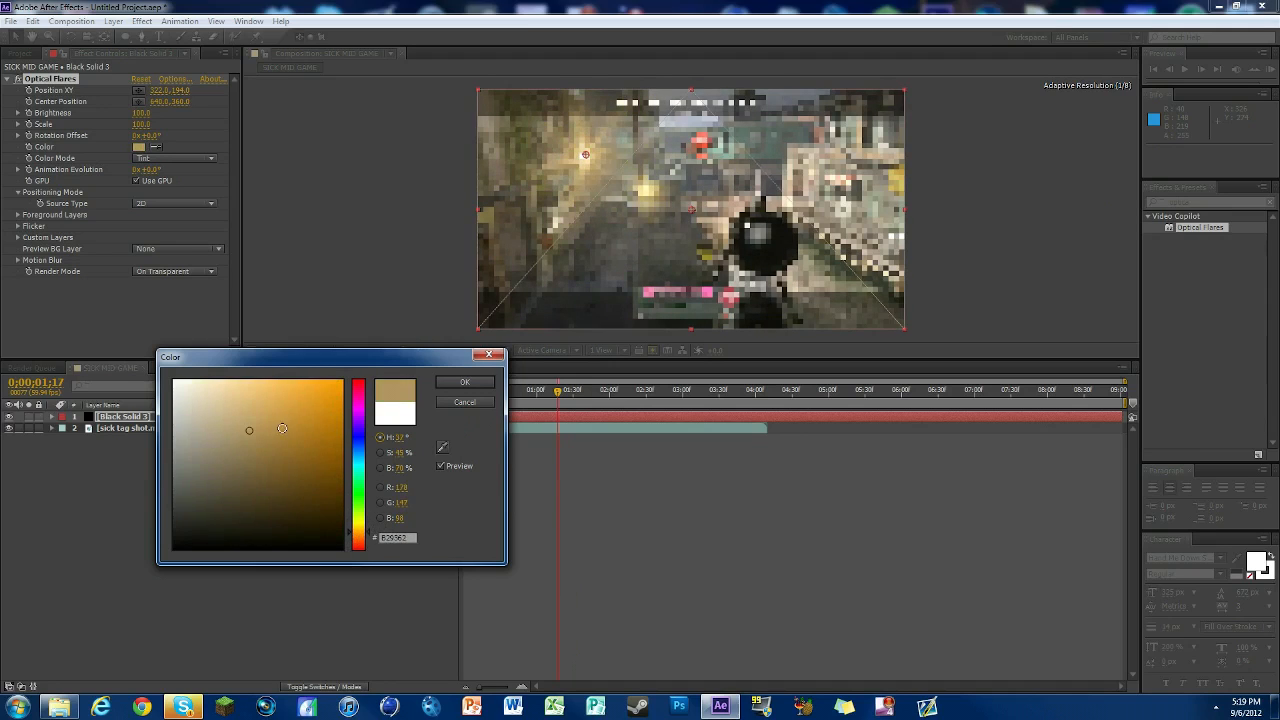
{"action": "left_click_drag", "start_coordinate": [282, 429], "coordinate": [220, 443]}
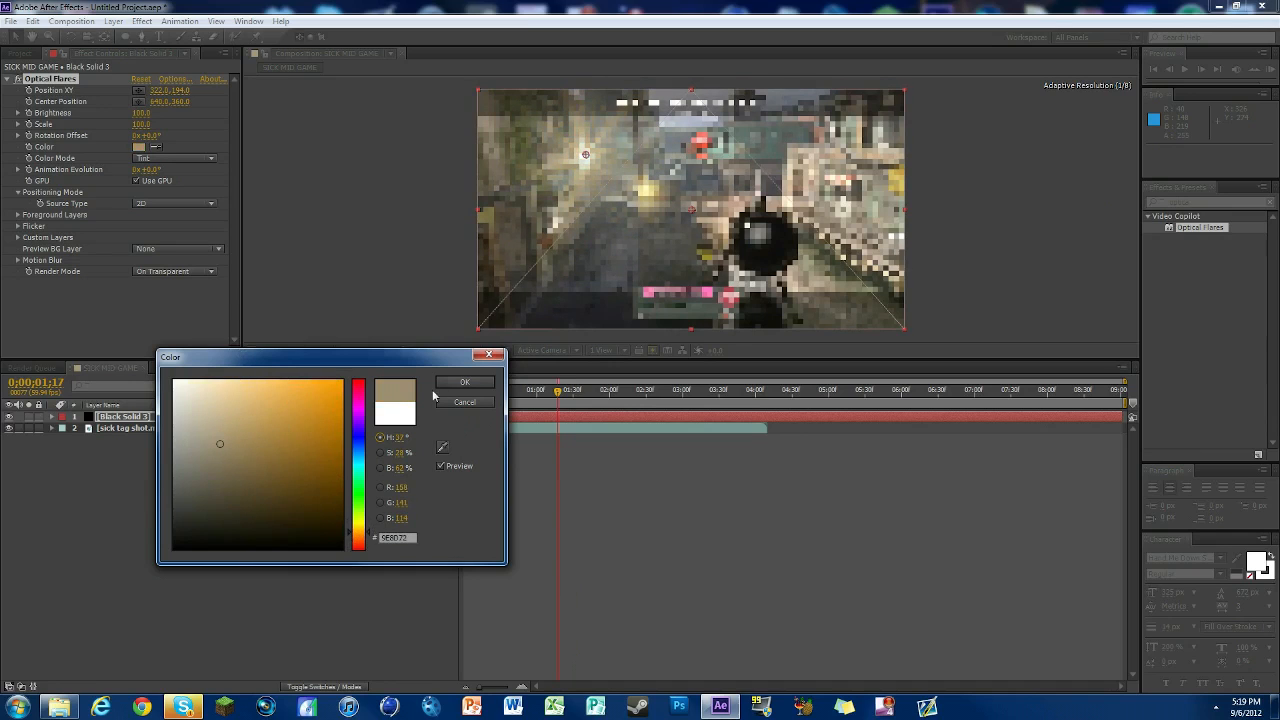
{"action": "left_click", "coordinate": [259, 442]}
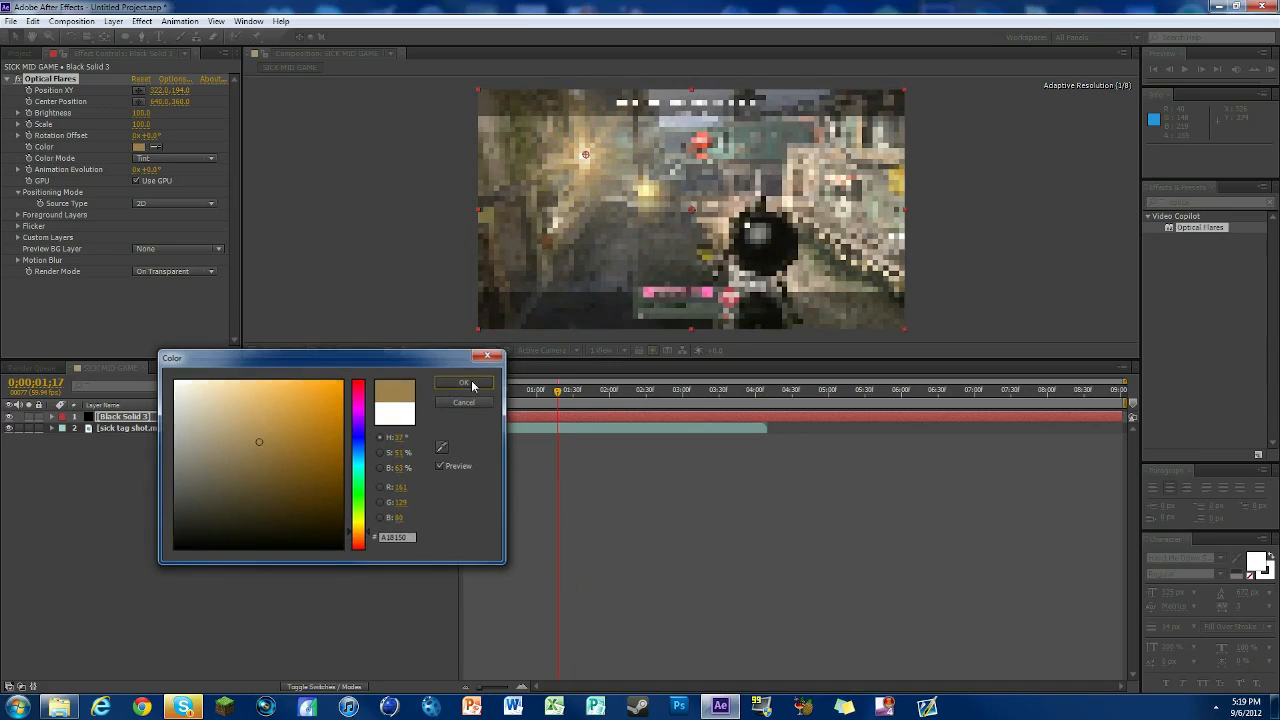
{"action": "left_click", "coordinate": [463, 383]}
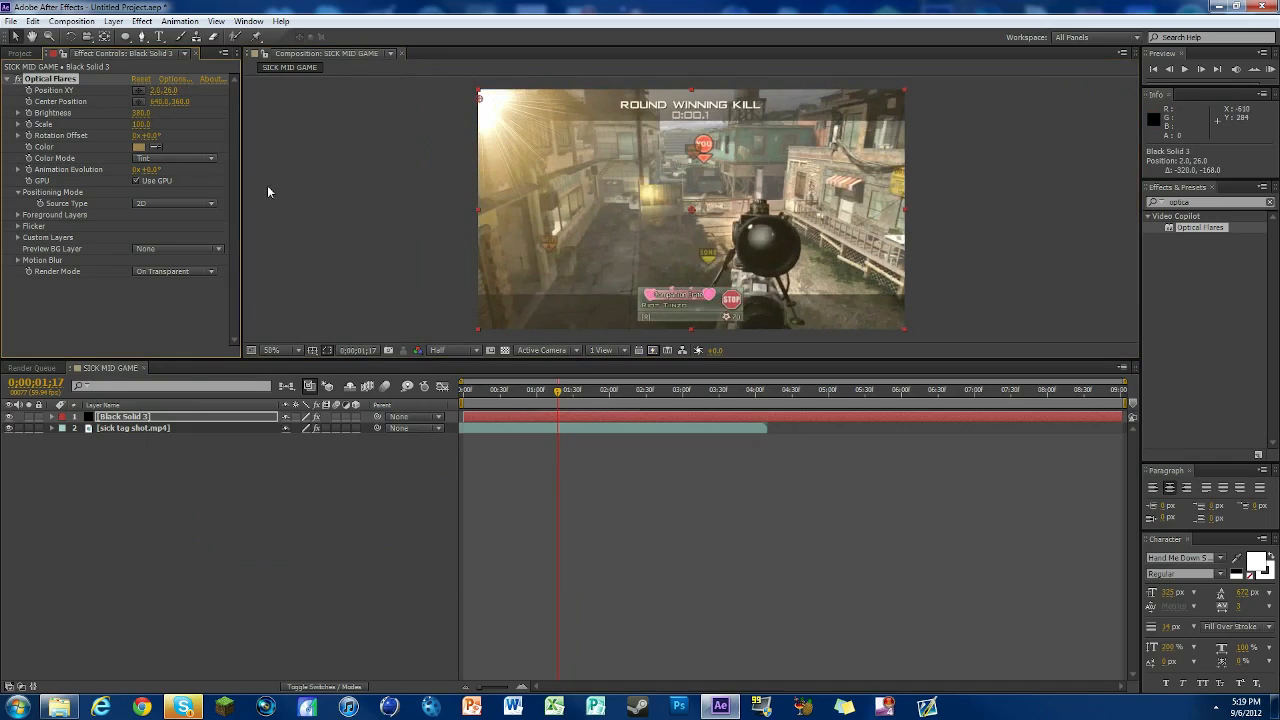
{"action": "mouse_move", "coordinate": [555, 88]}
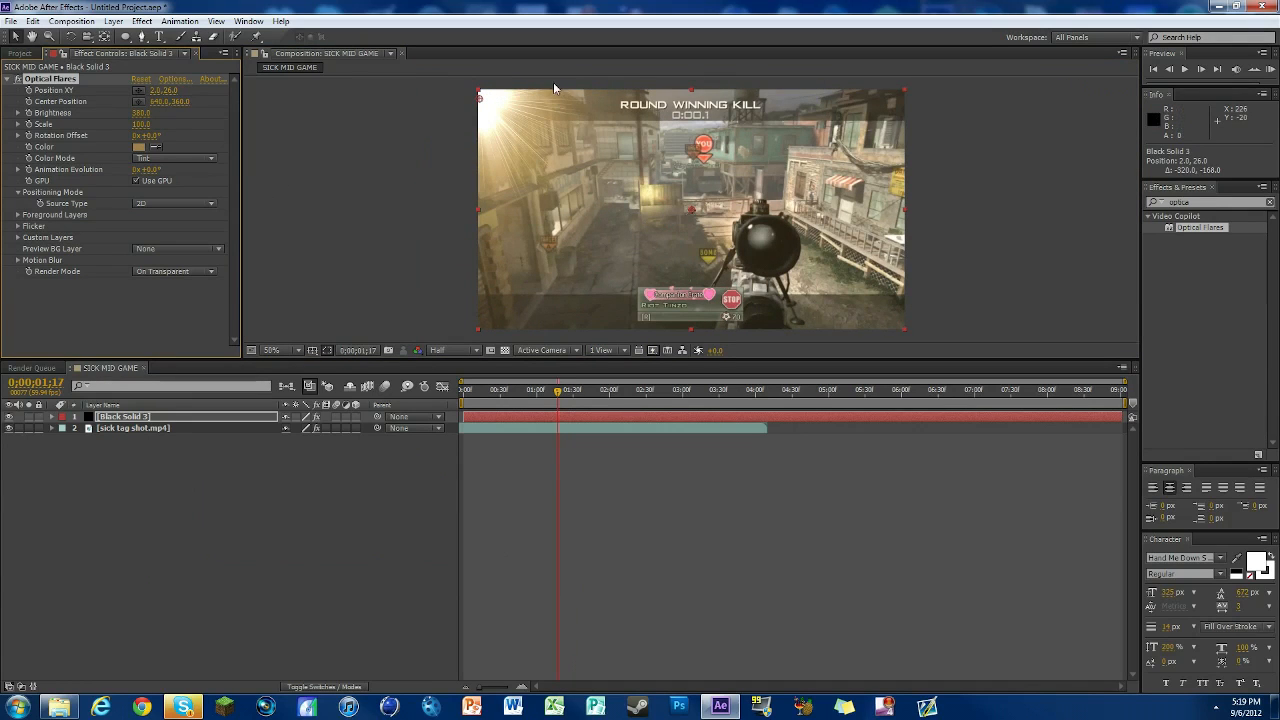
{"action": "mouse_move", "coordinate": [116, 170]}
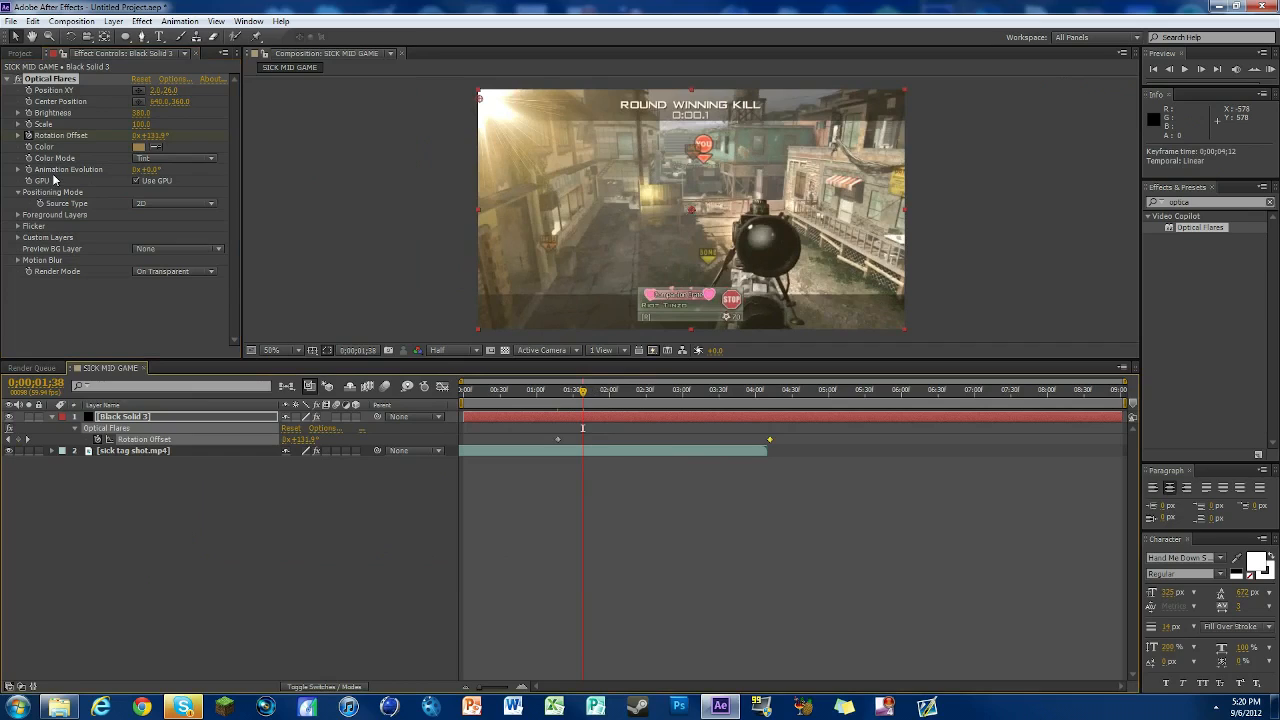
Expand the Flicker settings in Effect Controls.
{"action": "left_click", "coordinate": [19, 225]}
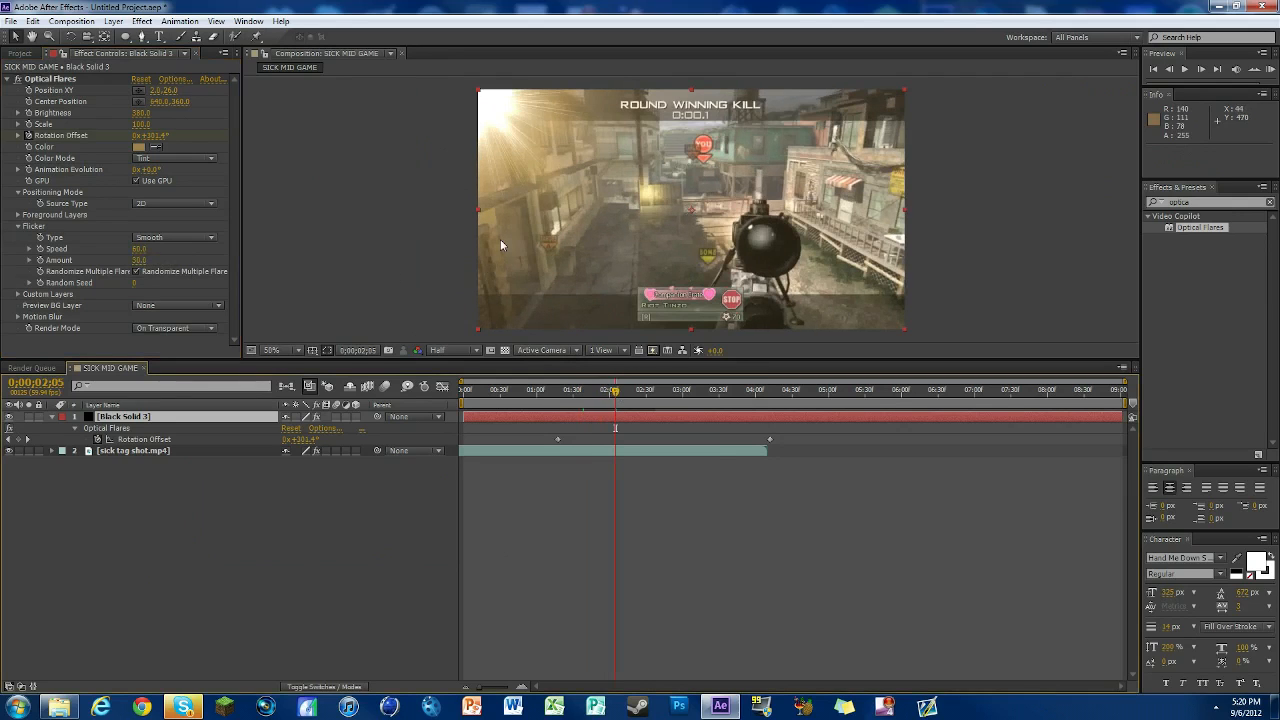
{"action": "mouse_move", "coordinate": [466, 246]}
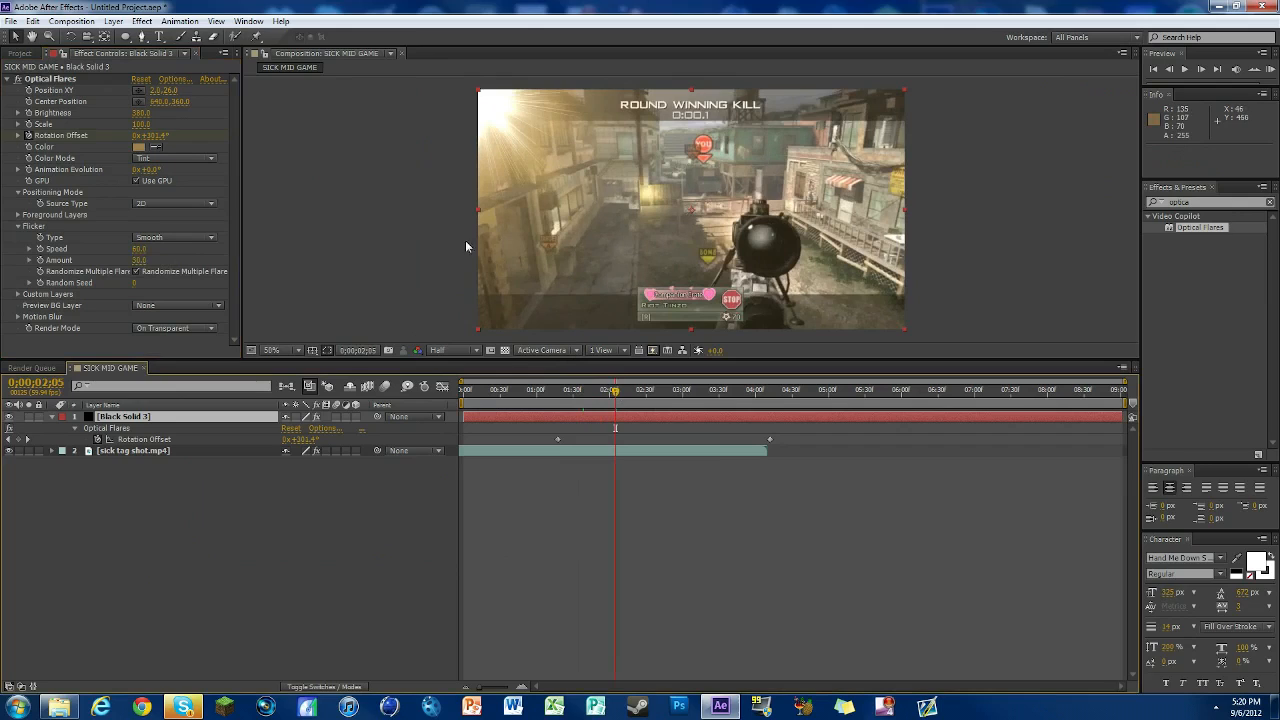